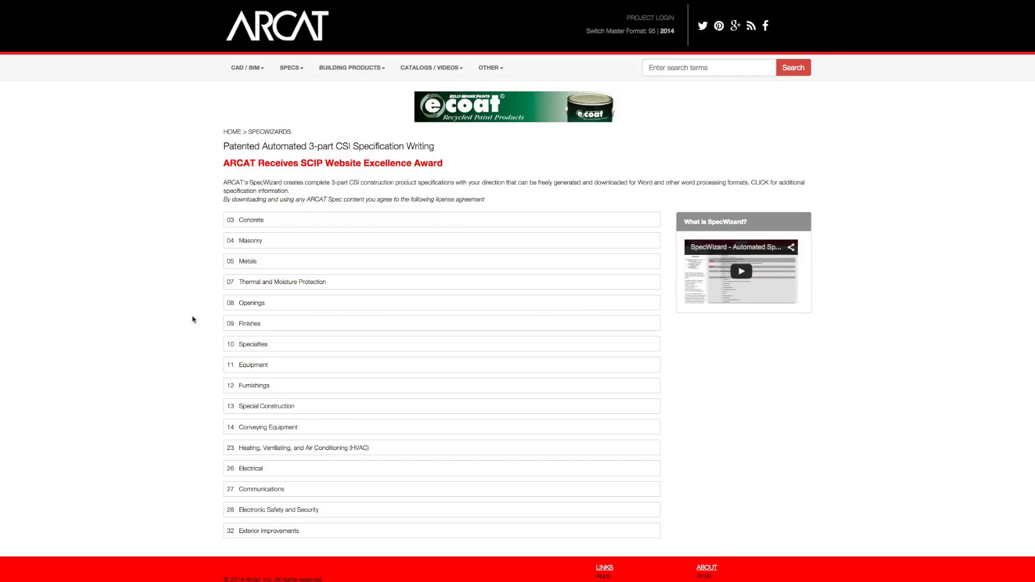
mouse_move(252, 307)
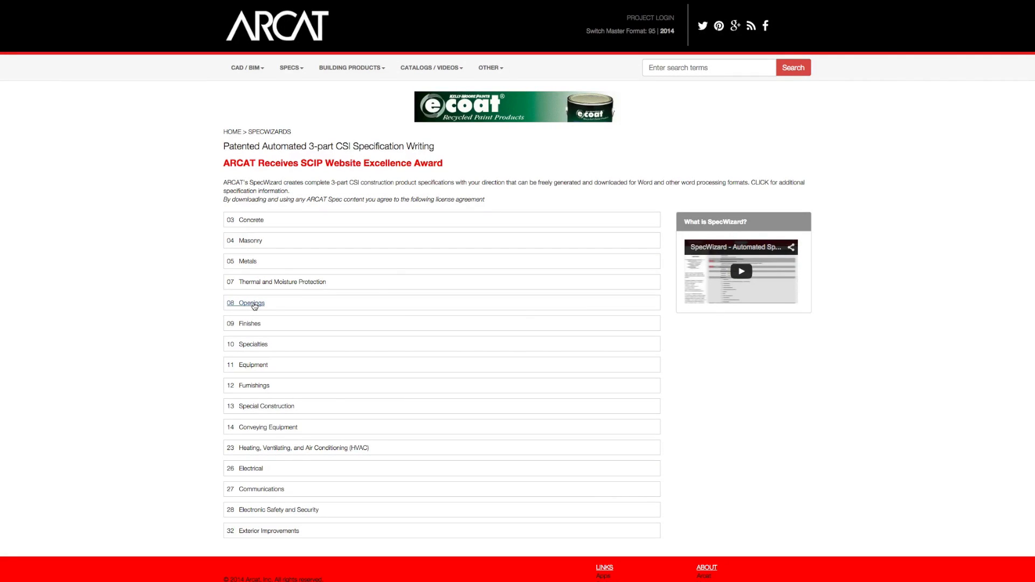
- Browse the 08 Openings specification list covering steel, wood and coiling doors
click(250, 302)
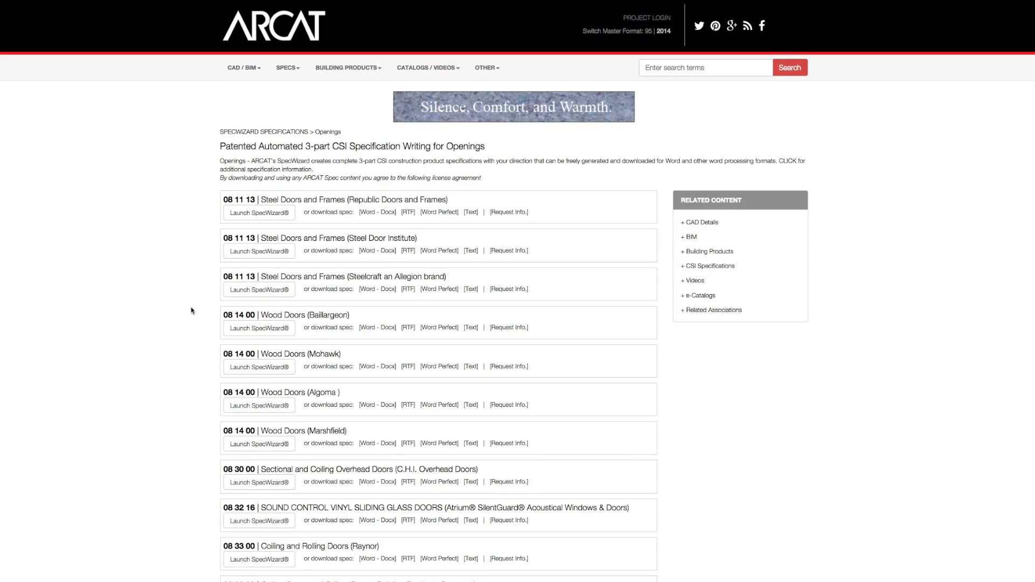
scroll(down, 3)
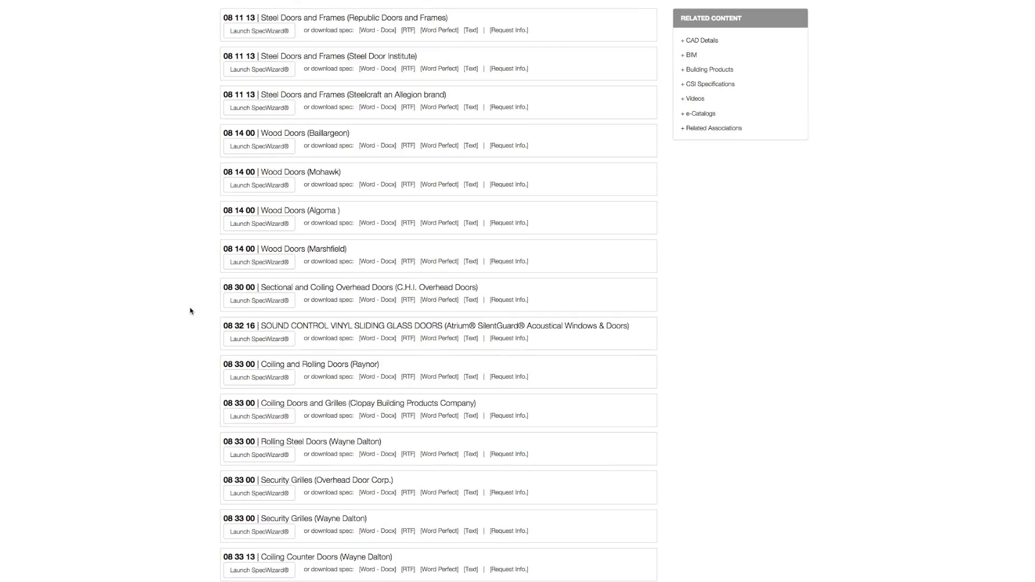
scroll(down, 3)
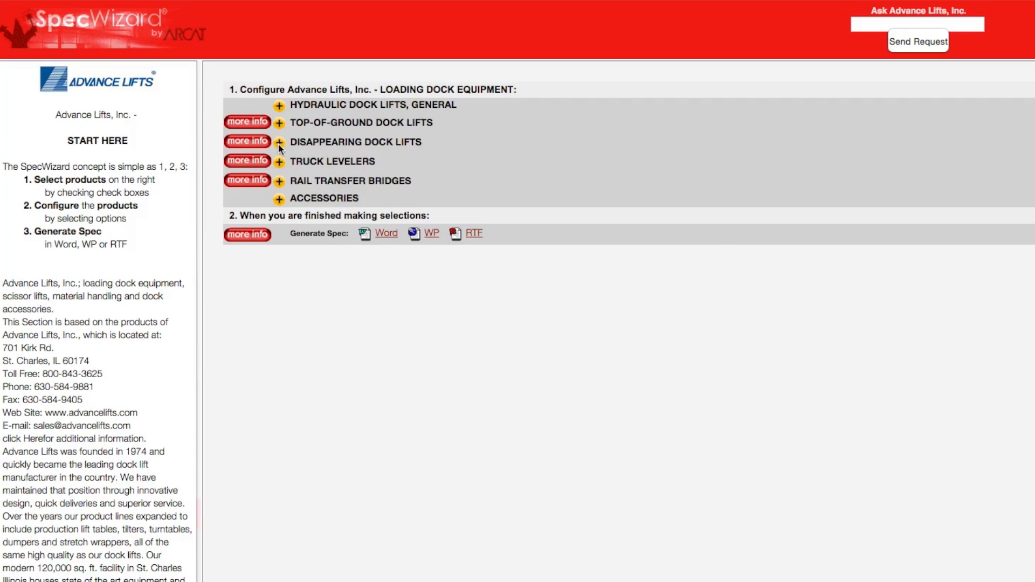
- Peek at the Disappearing Dock Lifts models, then expand Hydraulic Dock Lifts, General
click(279, 143)
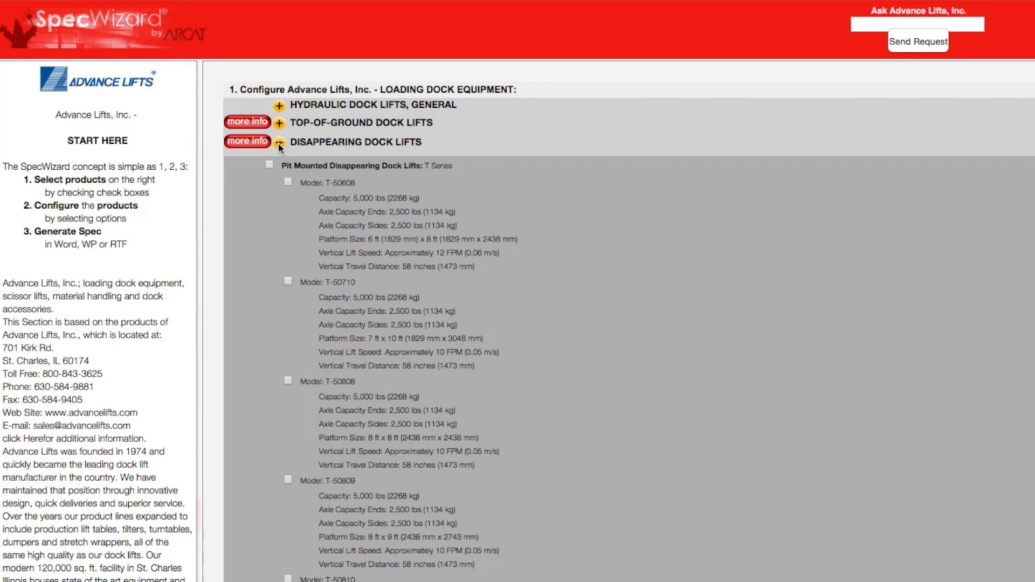
click(279, 142)
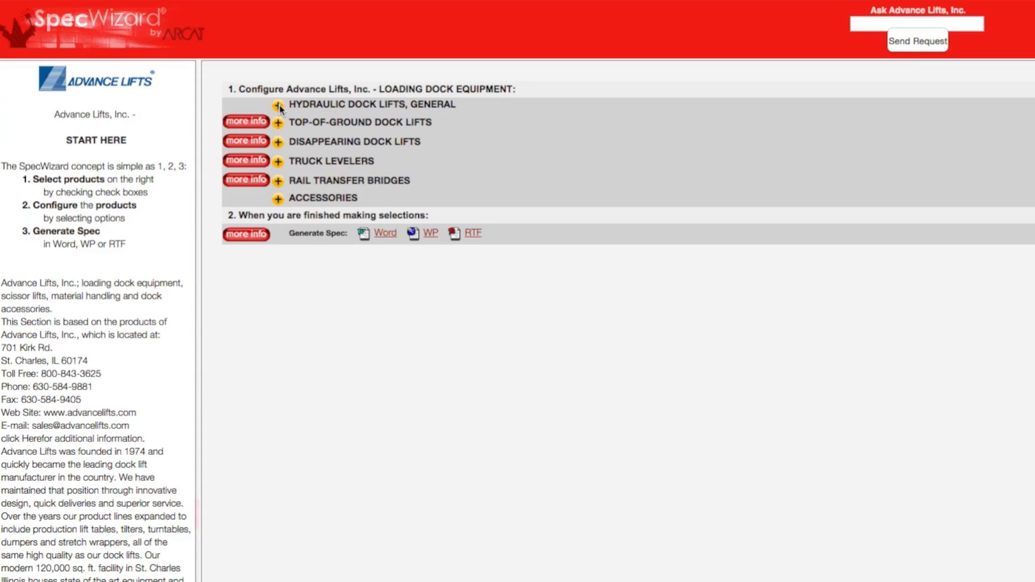
click(276, 104)
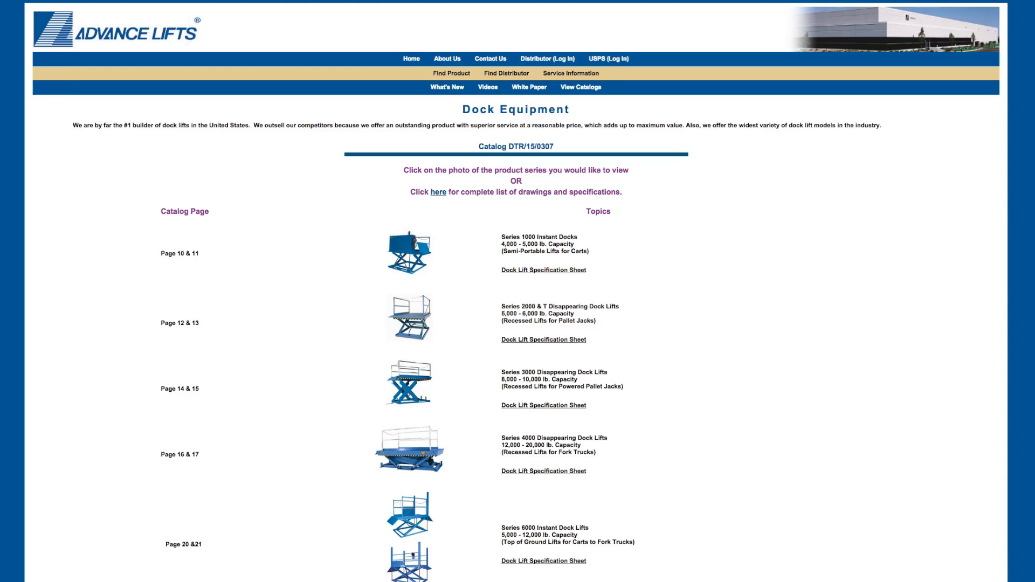
- Scroll through the Dock Equipment catalog of dock lift series, levelers and bridges
scroll(down, 3)
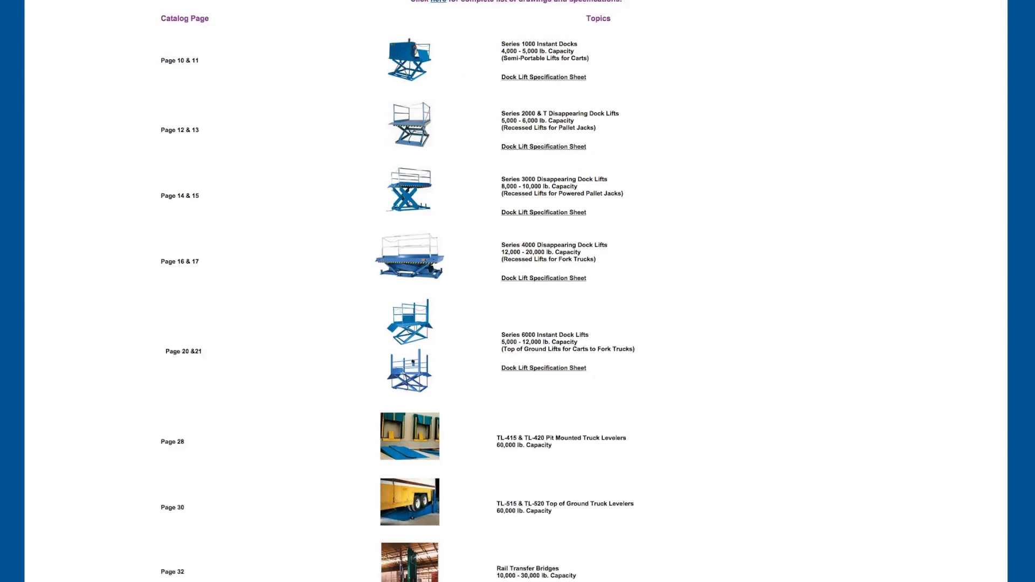
scroll(down, 3)
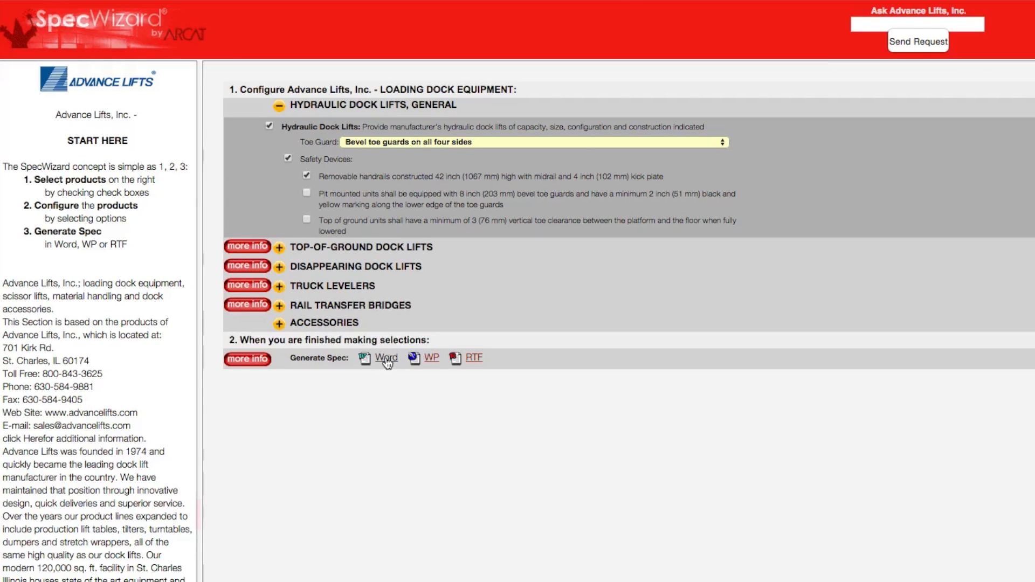
- Generate the Loading Dock Equipment specification as a Word document
click(387, 364)
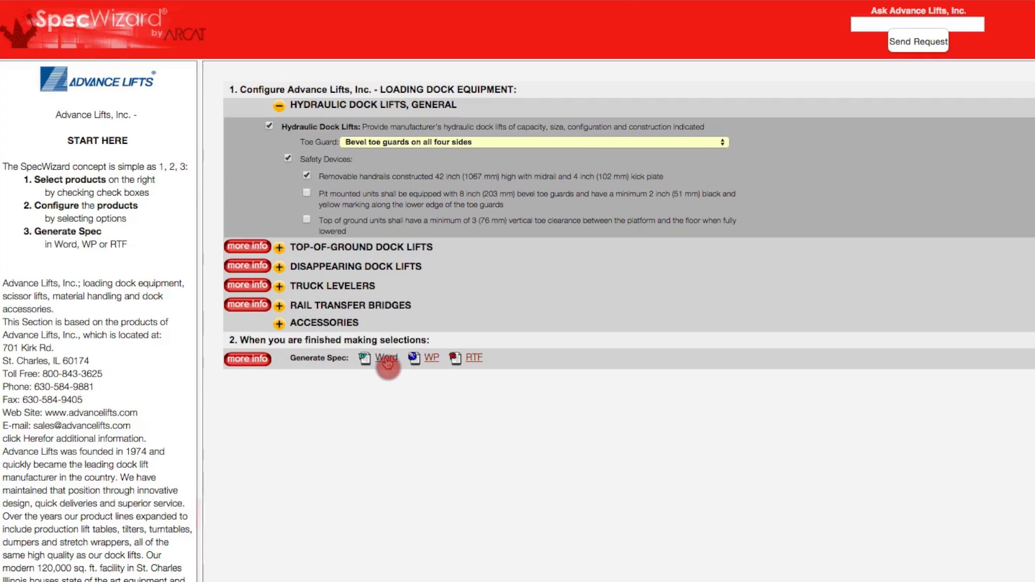
click(386, 358)
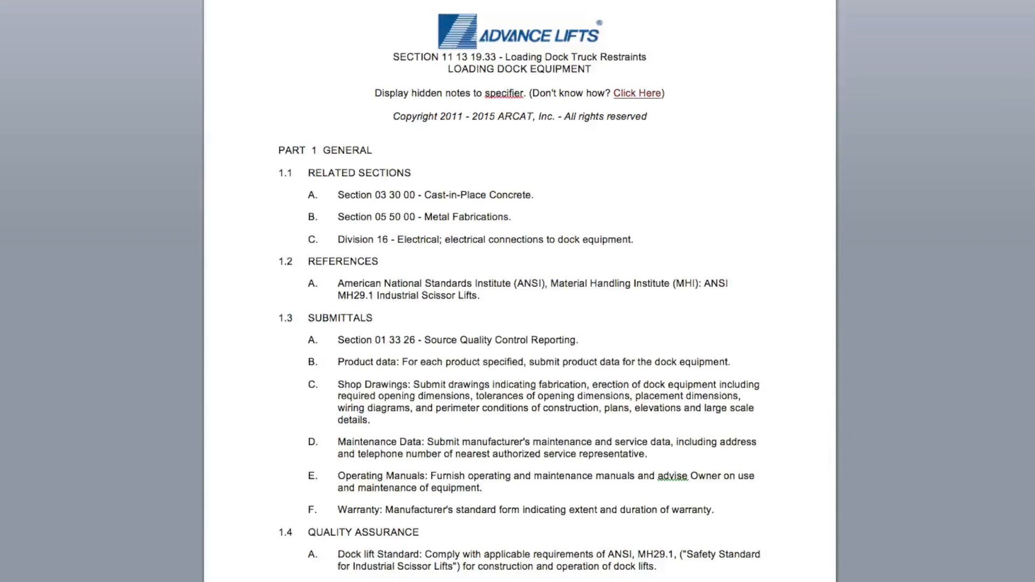
scroll(down, 3)
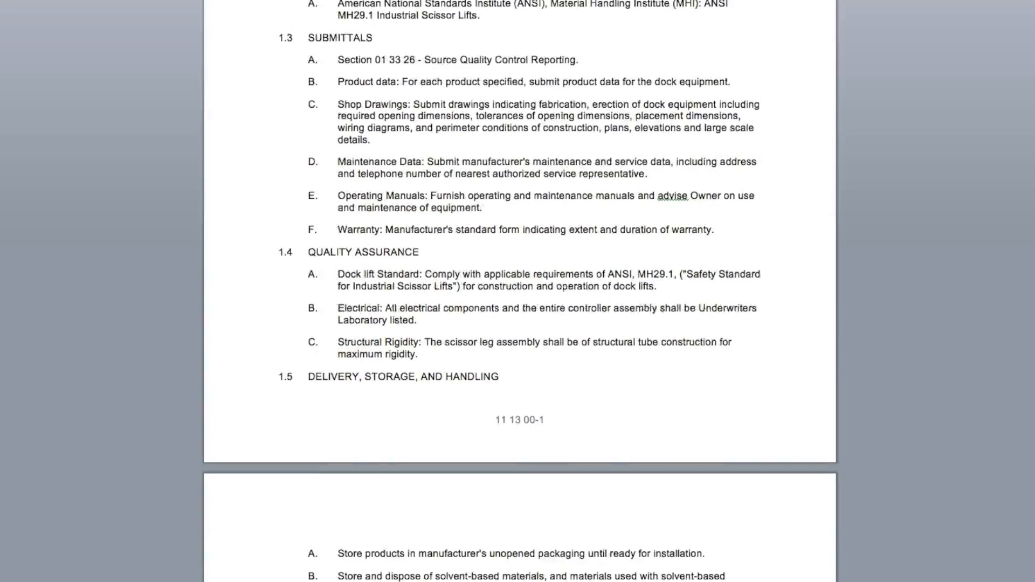
scroll(down, 3)
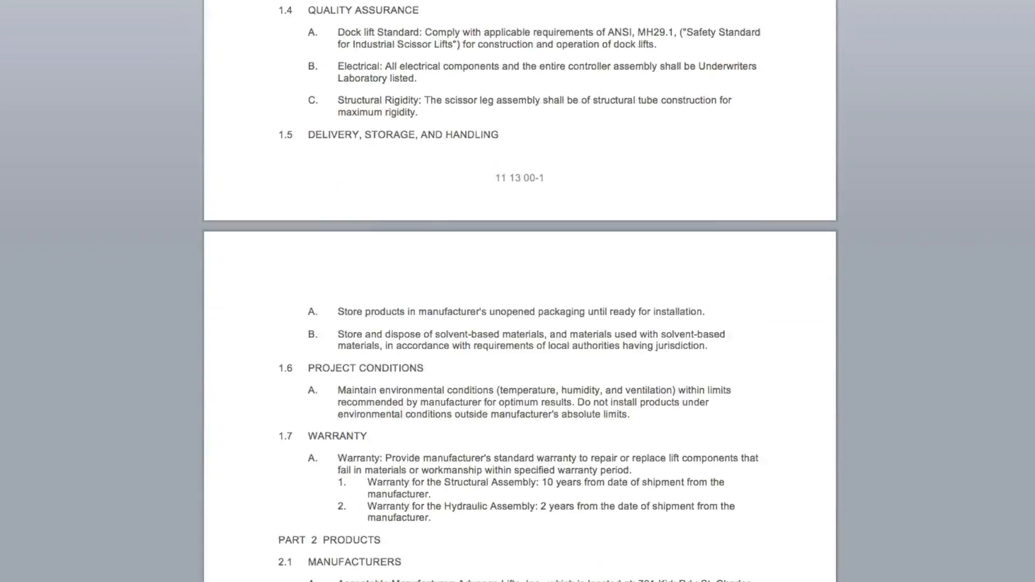